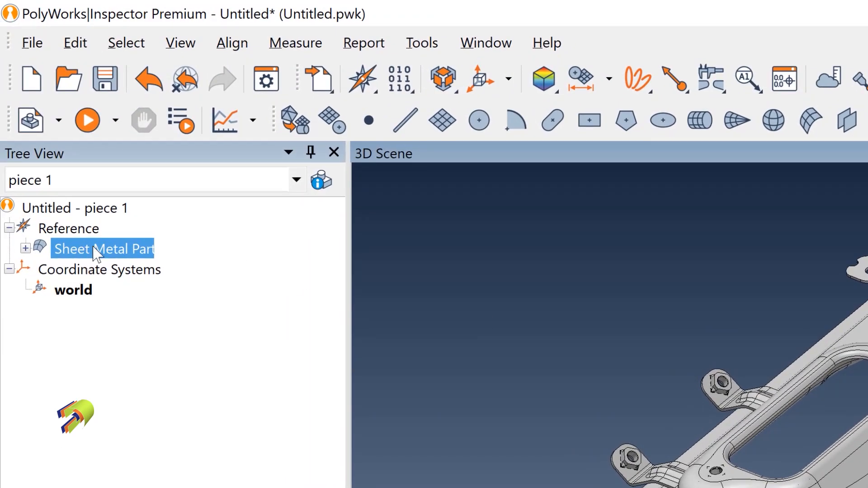
mouse_move(170, 265)
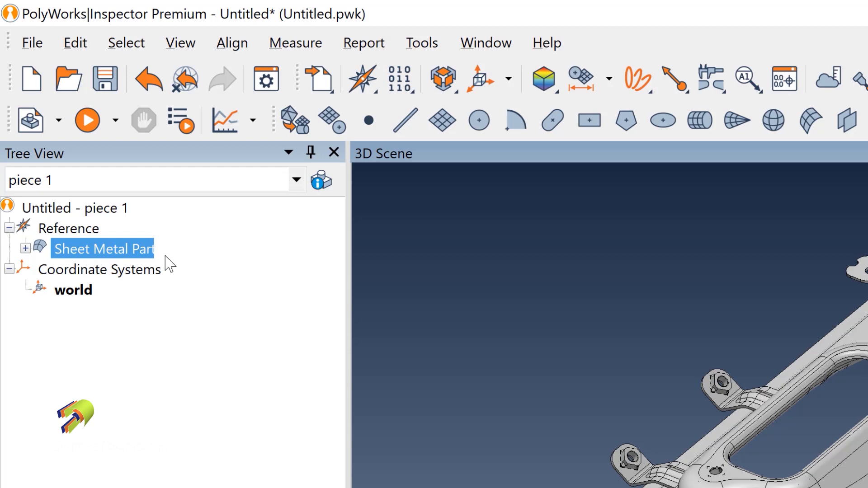
mouse_move(79, 257)
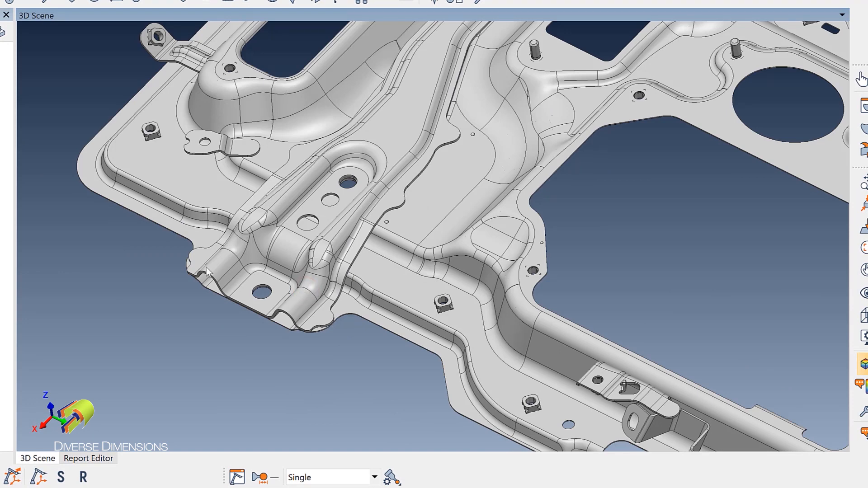
mouse_move(232, 279)
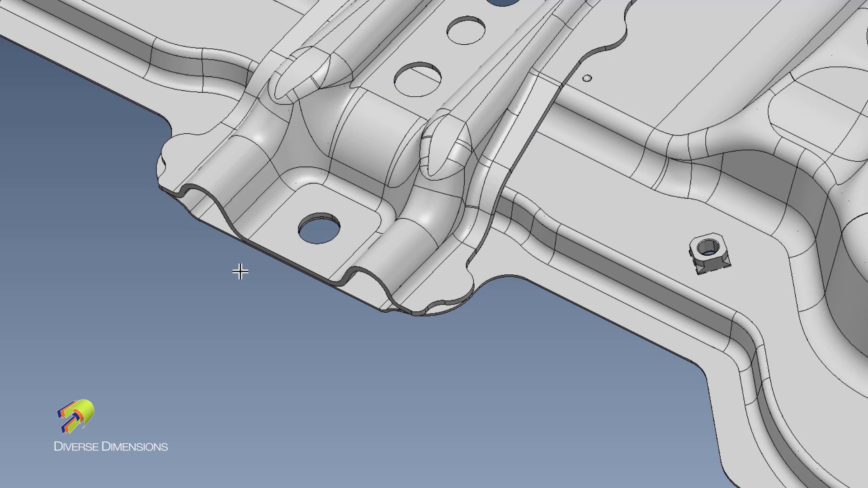
mouse_move(240, 187)
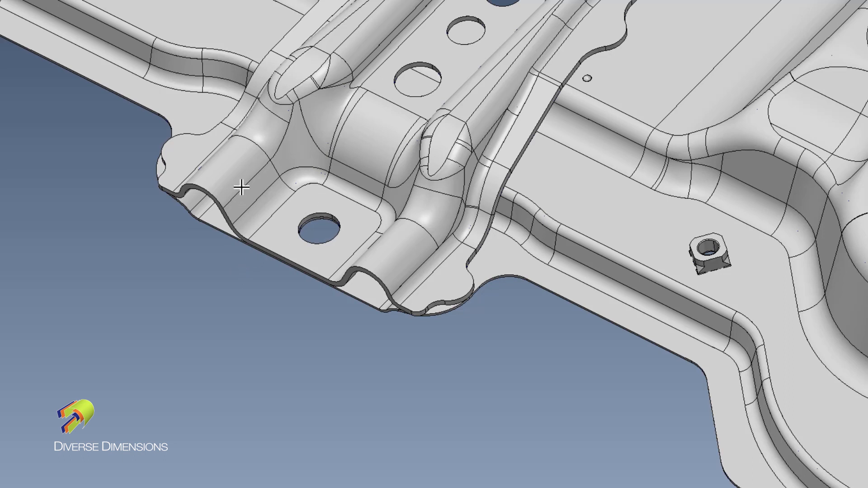
Bring up the surface-selection menu on a stiffener face to select its island.
right_click(240, 186)
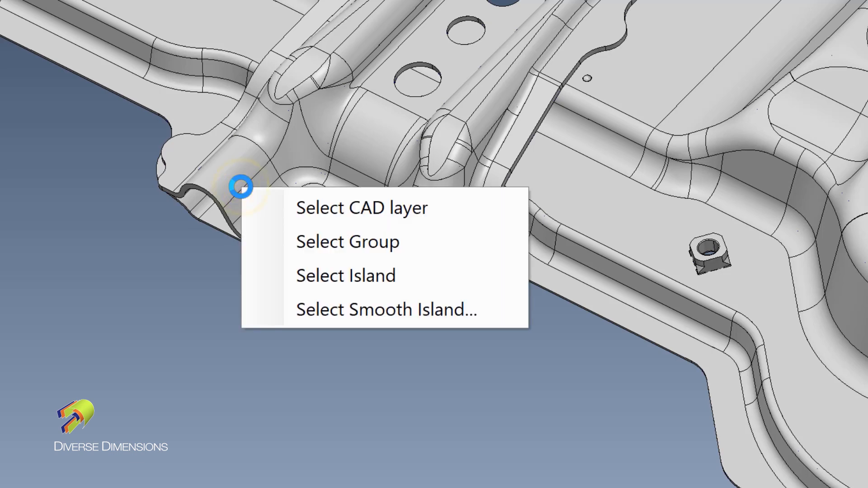
mouse_move(384, 275)
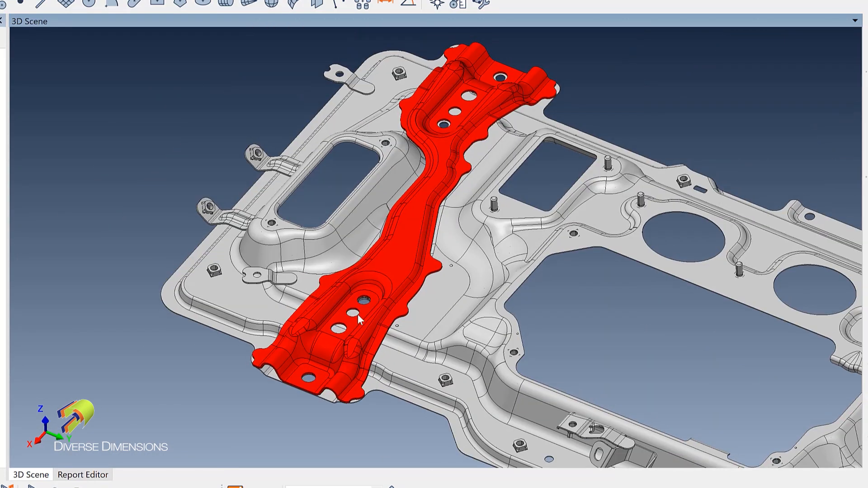
mouse_move(350, 341)
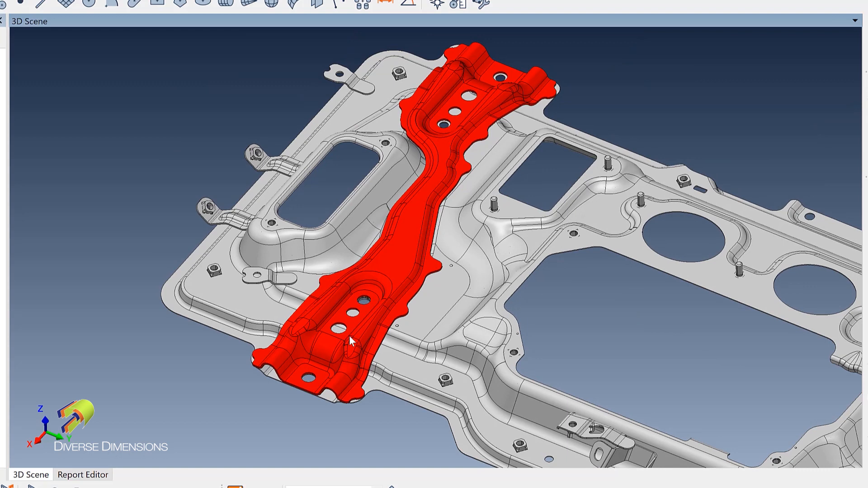
mouse_move(333, 342)
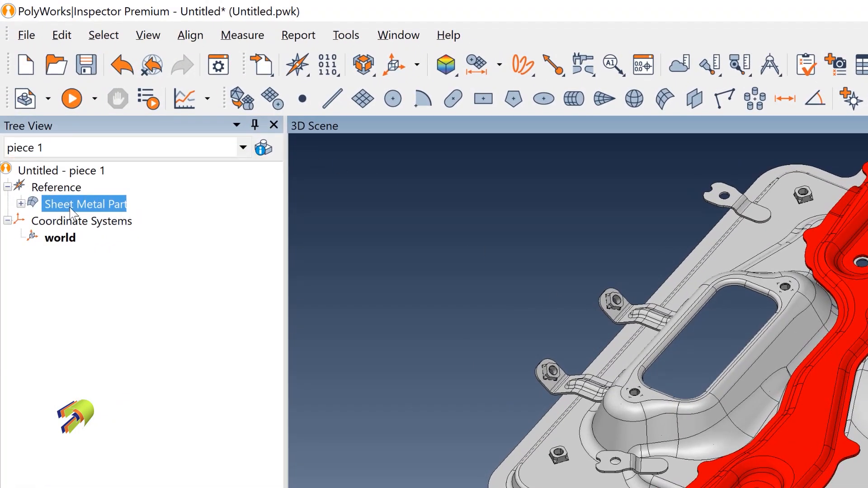
Bring up the Sheet Metal Part's context menu in the Tree View to split off the selection.
right_click(84, 204)
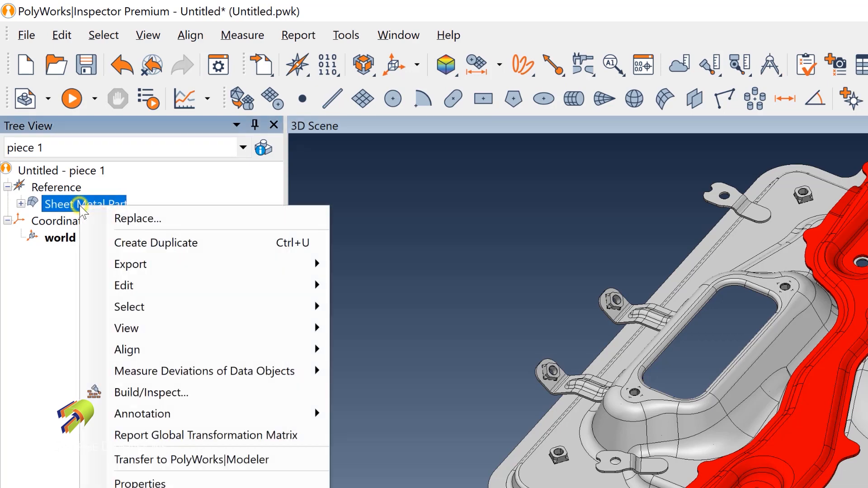
mouse_move(124, 285)
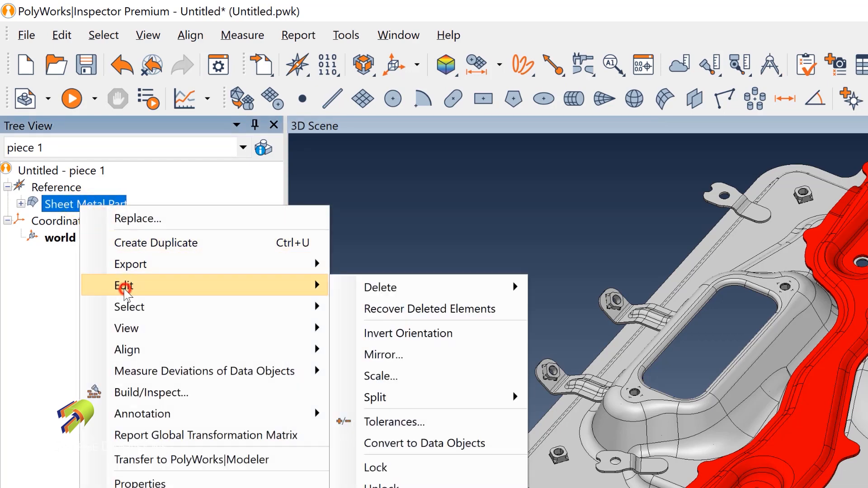
mouse_move(391, 397)
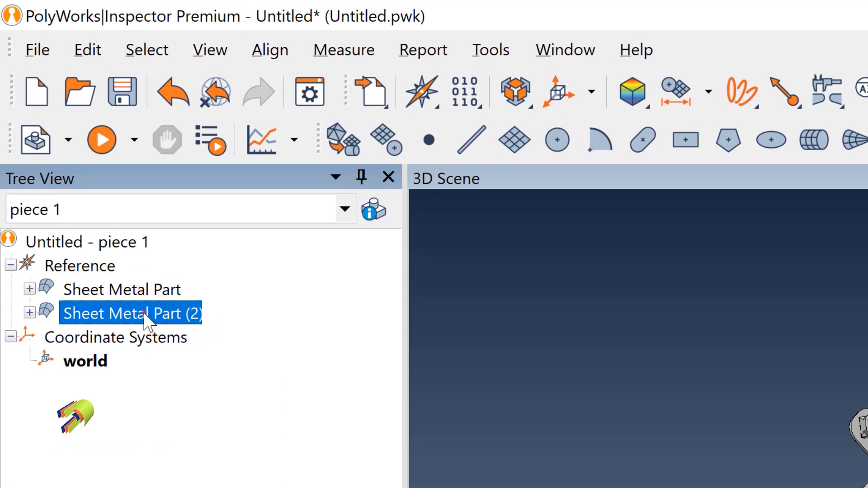
Rename Sheet Metal Part (2) in the Tree View to 'Left Stiffener Bracket'.
double_click(130, 314)
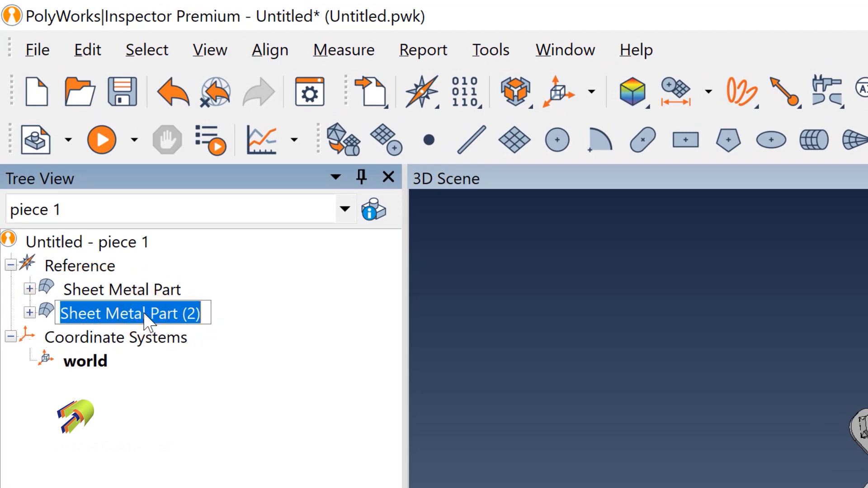
text(Lef)
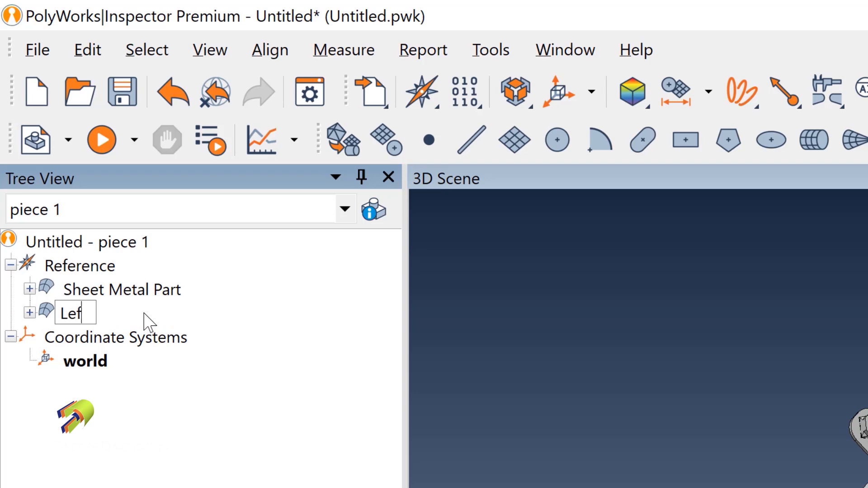
text(t Sti)
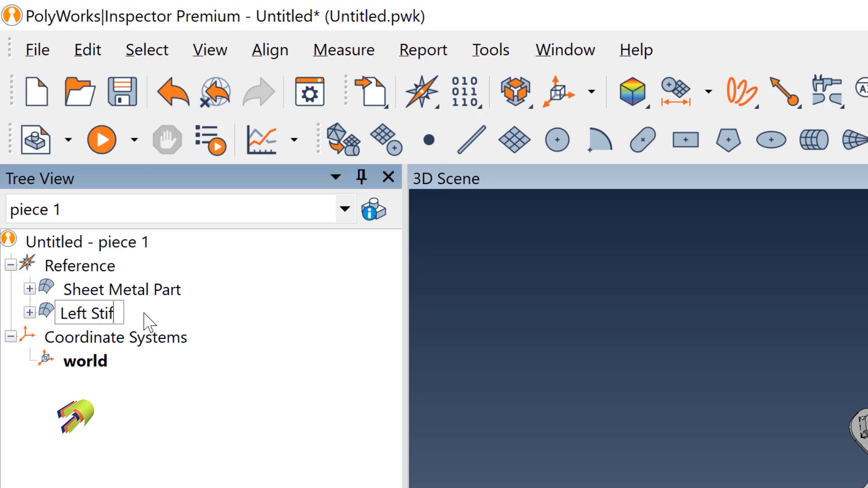
text(fener Bracket)
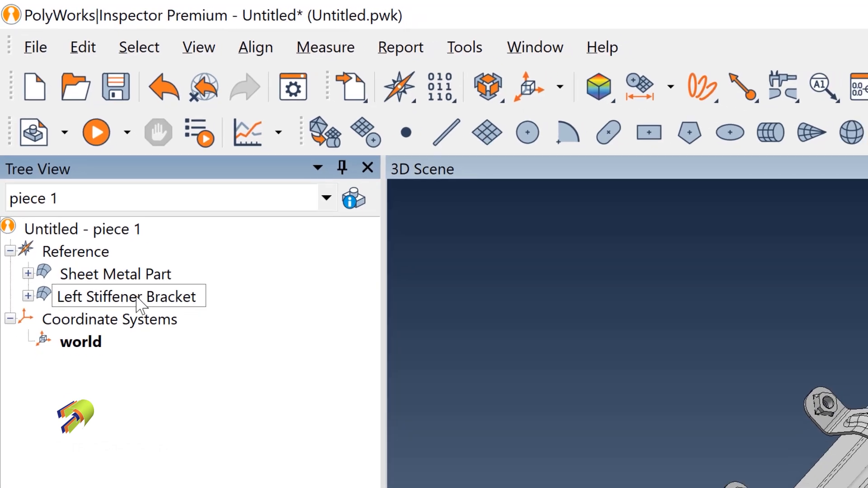
click(128, 296)
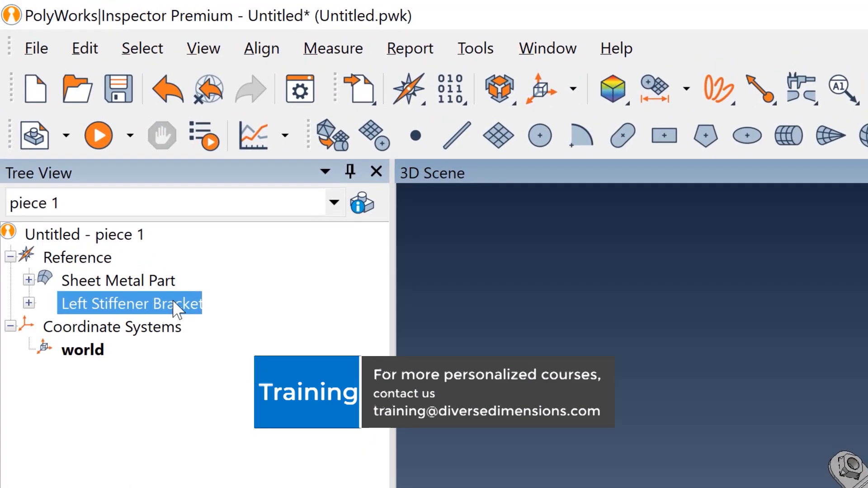
mouse_move(100, 268)
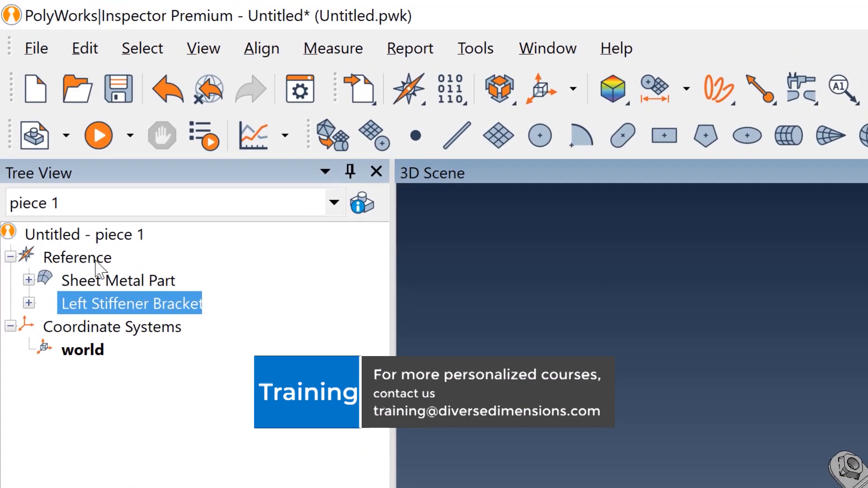
mouse_move(145, 285)
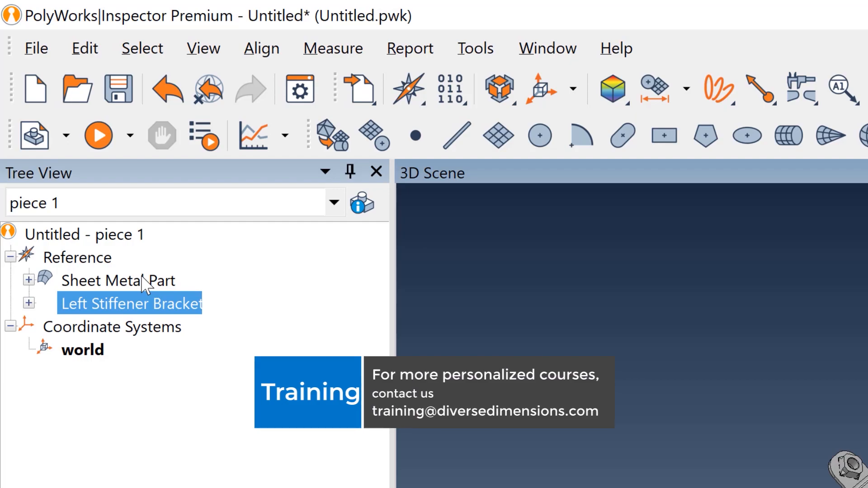